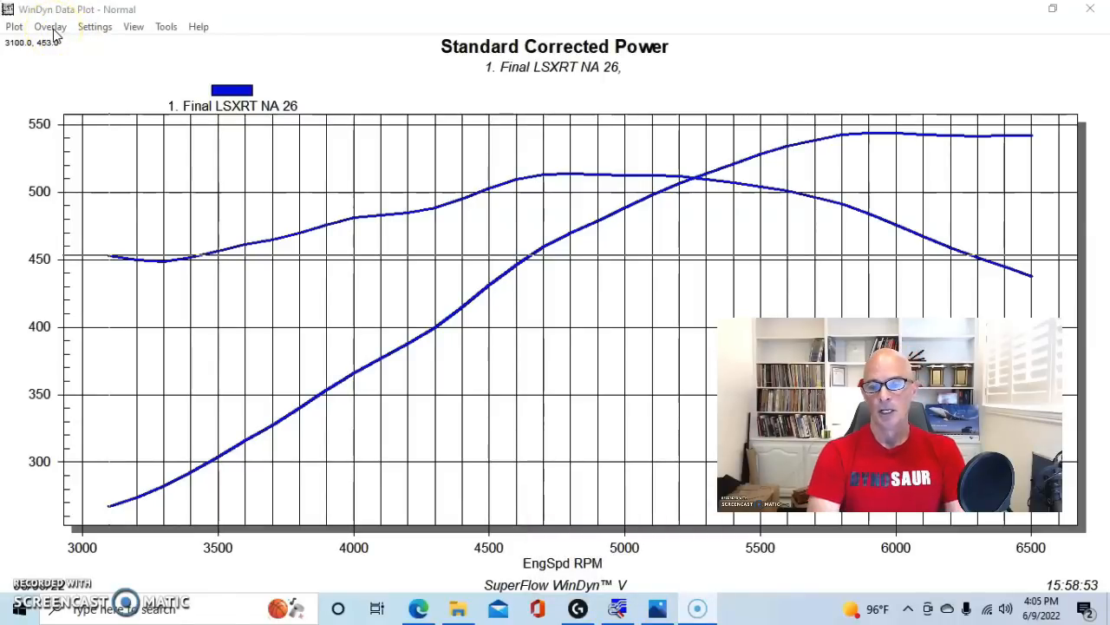
Step: Overlay the Final_stk_cam power and torque curves on the Final LSXRT NA 26 plot
{"action": "left_click", "coordinate": [49, 26]}
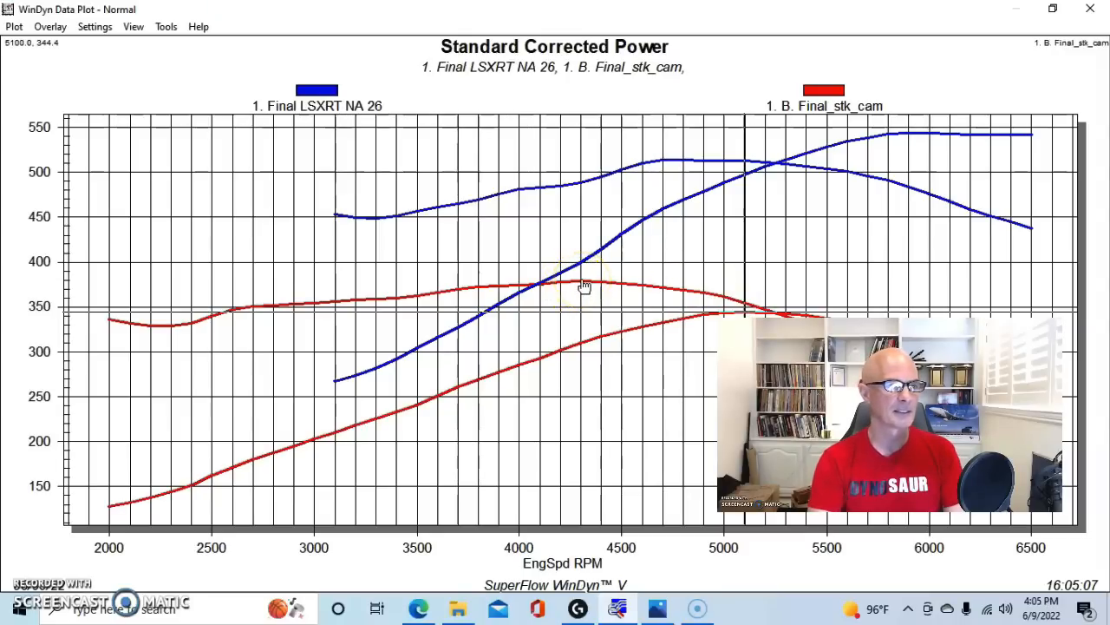
{"action": "mouse_move", "coordinate": [607, 423]}
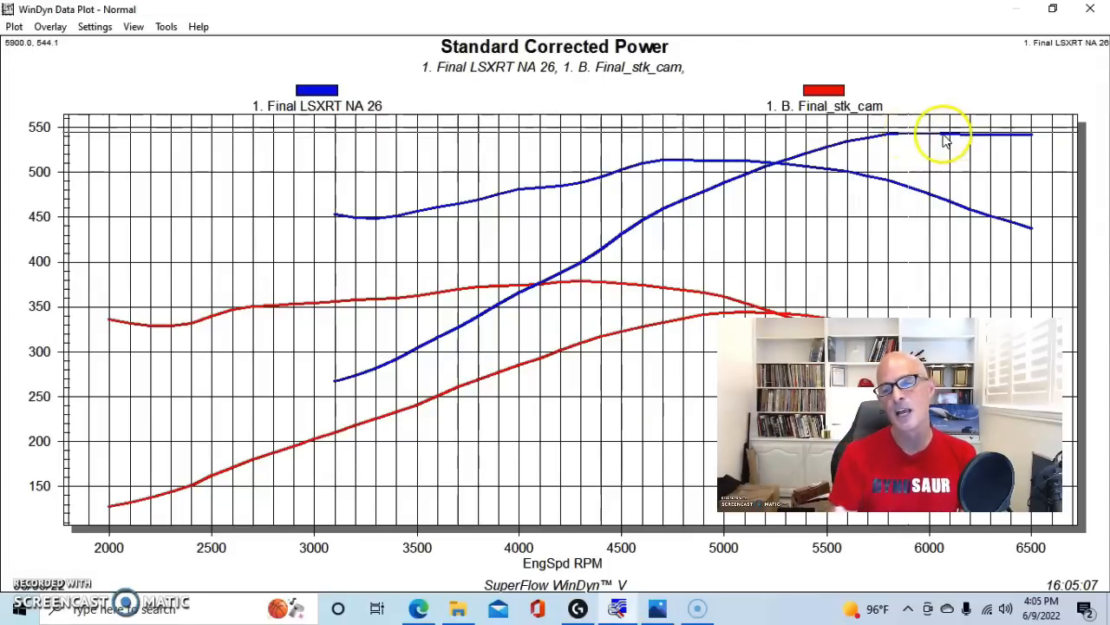
{"action": "mouse_move", "coordinate": [955, 139]}
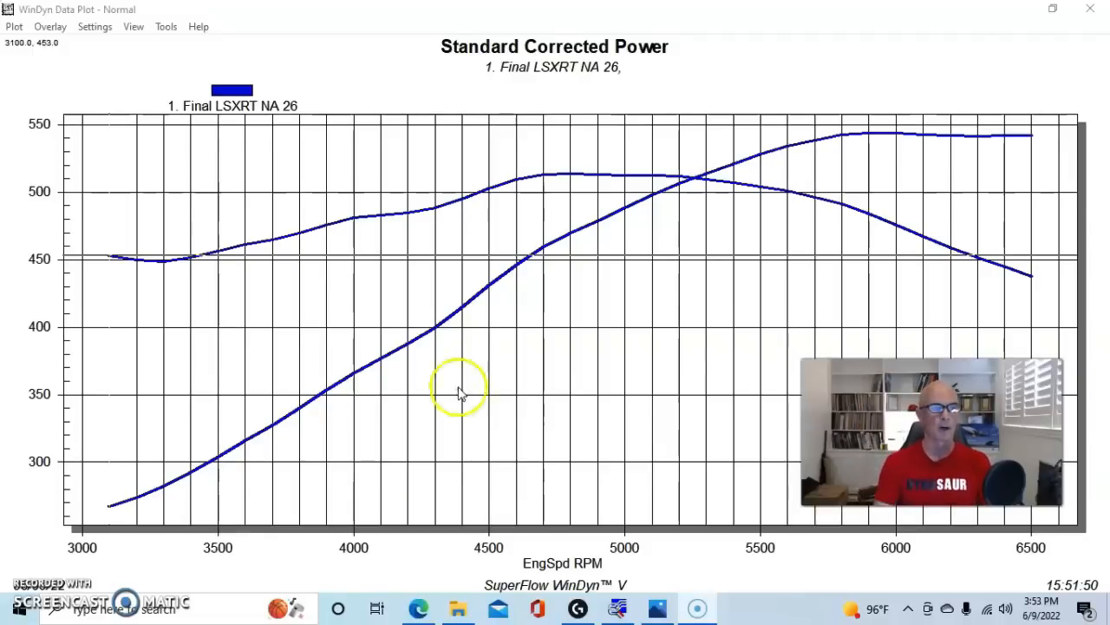
{"action": "mouse_move", "coordinate": [874, 138]}
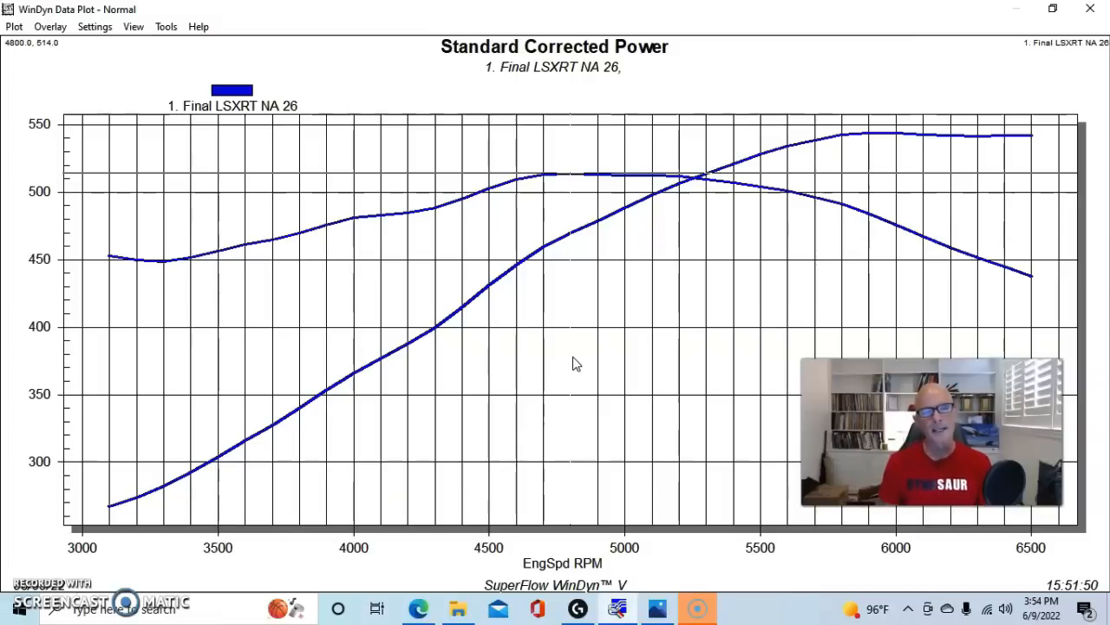
{"action": "mouse_move", "coordinate": [1067, 52]}
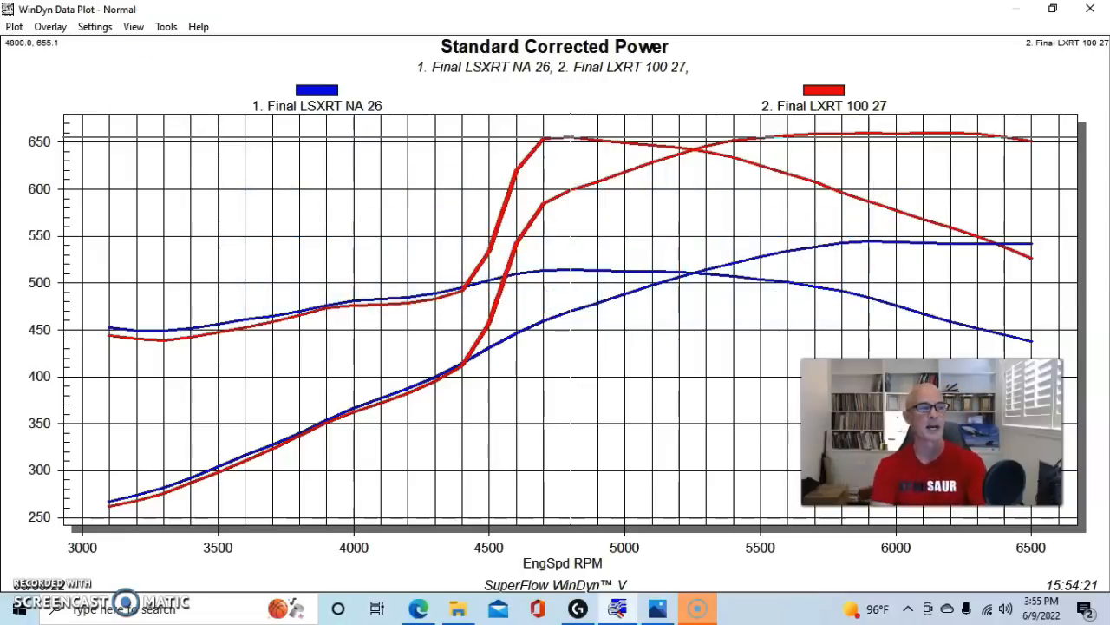
Step: Add the Final LXRT 100 27 nitrous run as an overlay via the Overlay menu
{"action": "left_click", "coordinate": [49, 26]}
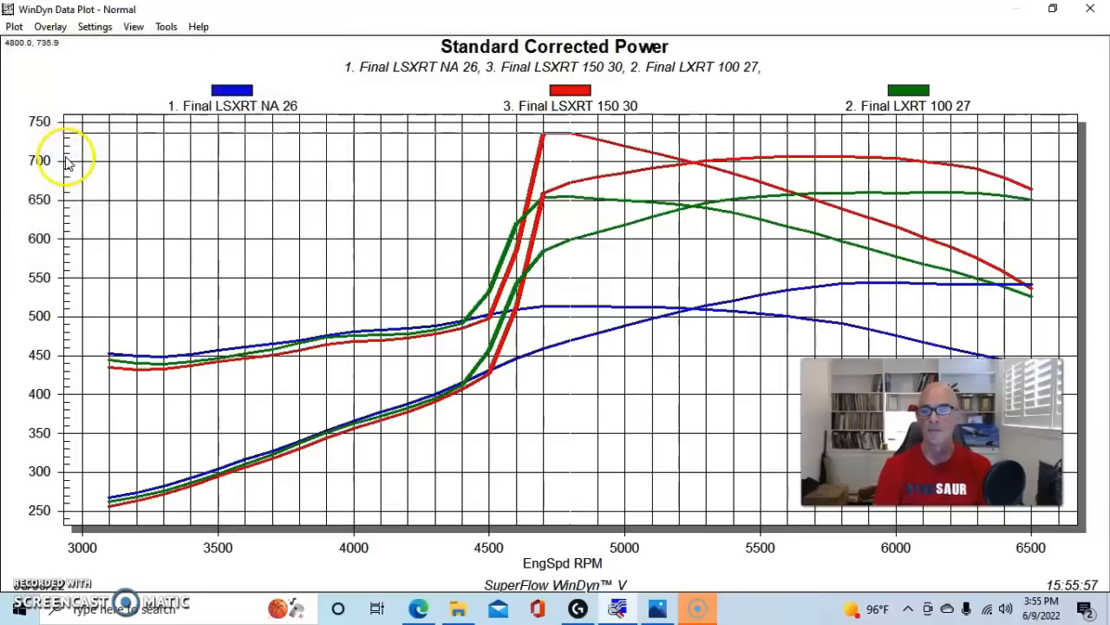
{"action": "mouse_move", "coordinate": [718, 293]}
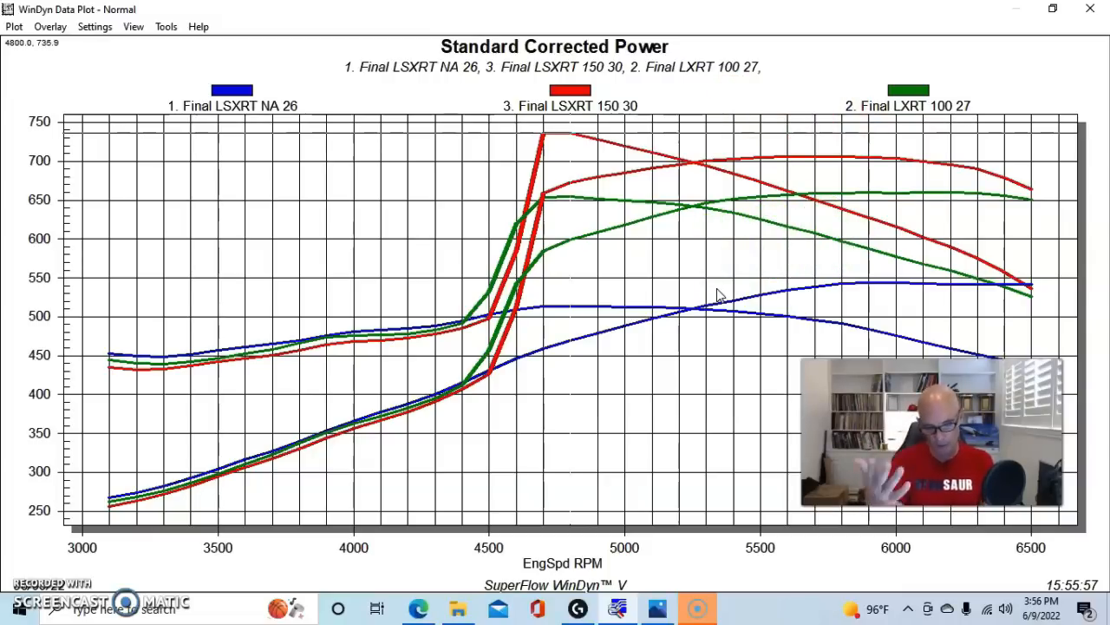
{"action": "mouse_move", "coordinate": [819, 169]}
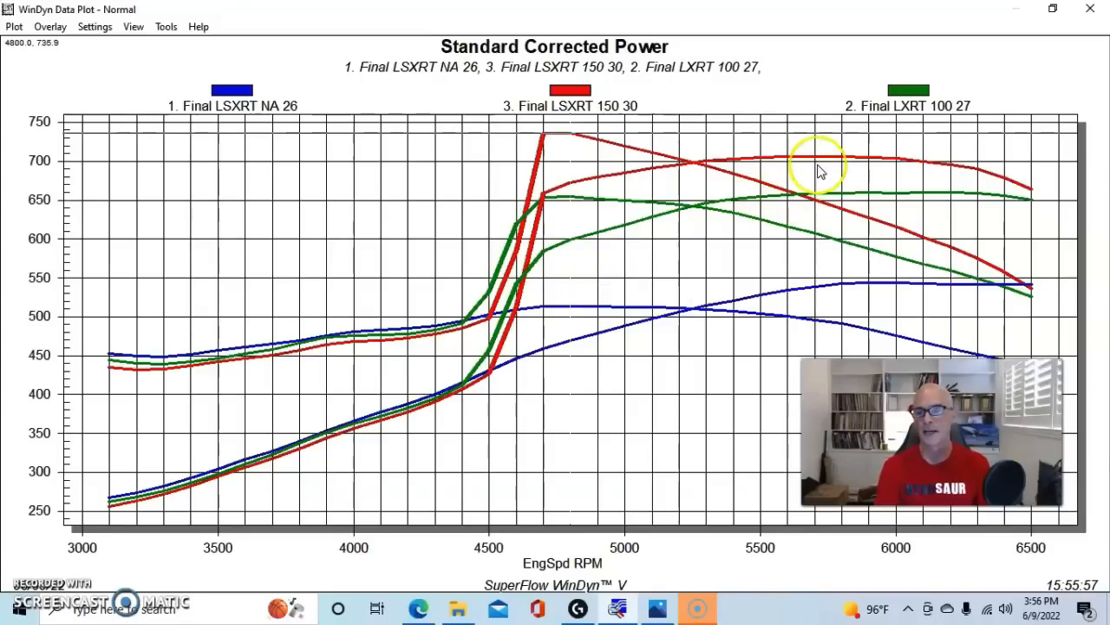
{"action": "mouse_move", "coordinate": [716, 390]}
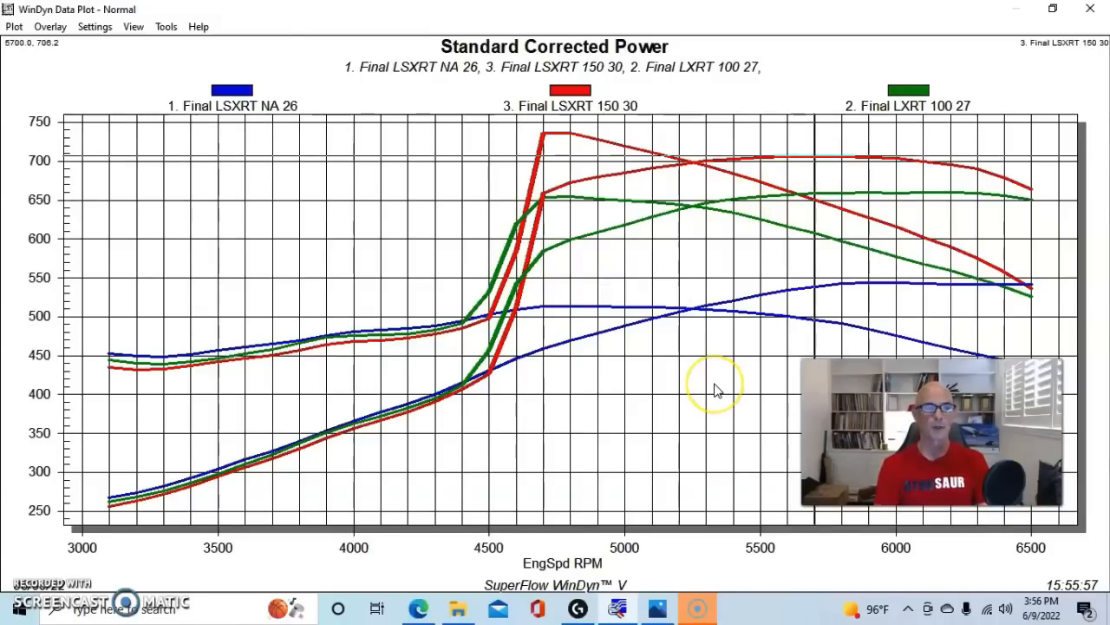
{"action": "mouse_move", "coordinate": [715, 388]}
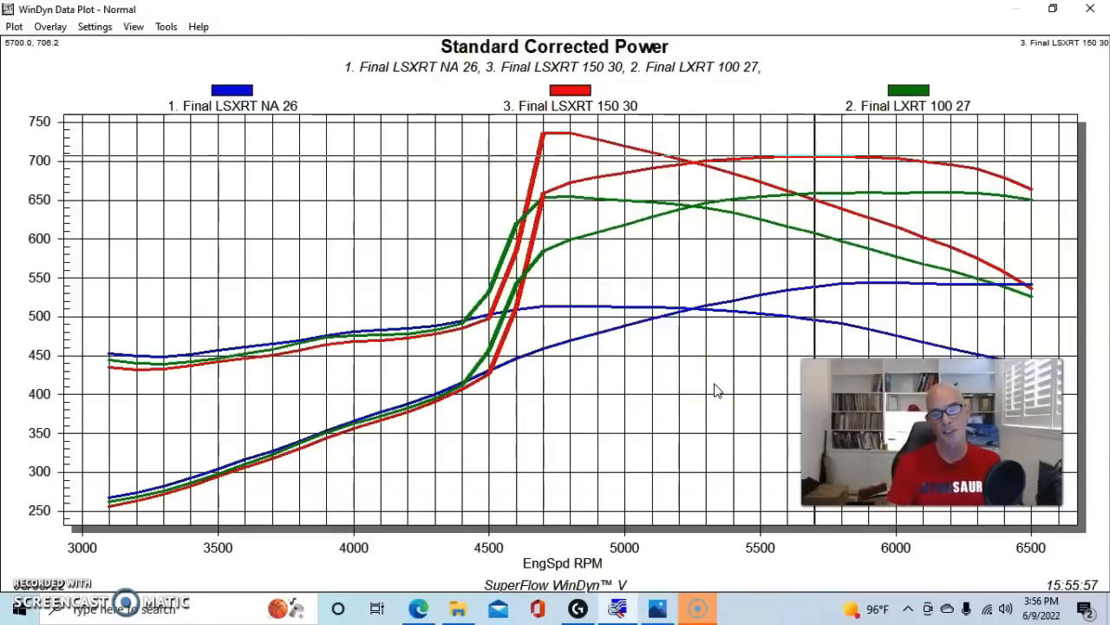